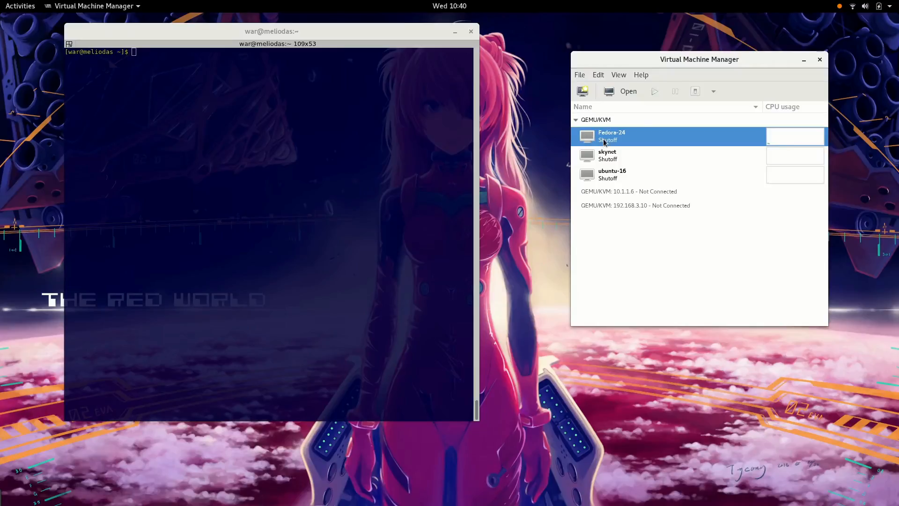
pyautogui.moveTo(642, 64)
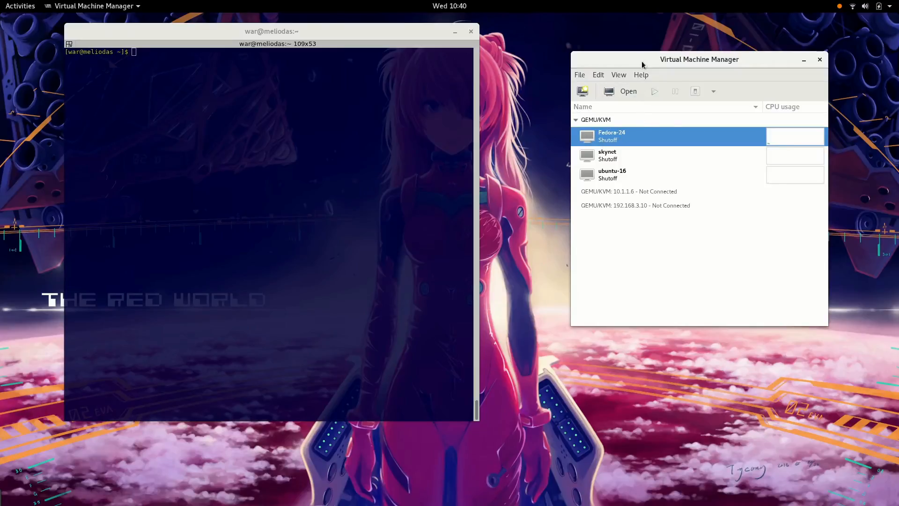
pyautogui.moveTo(627, 95)
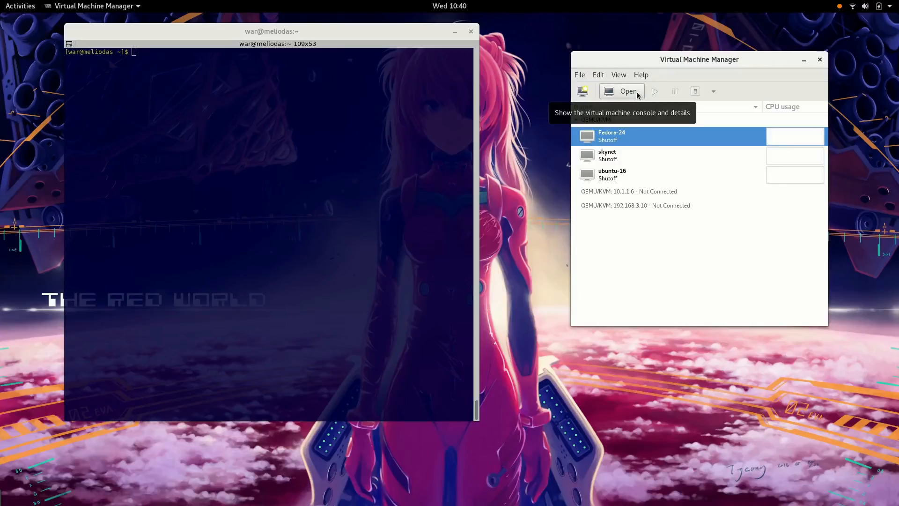
pyautogui.moveTo(626, 112)
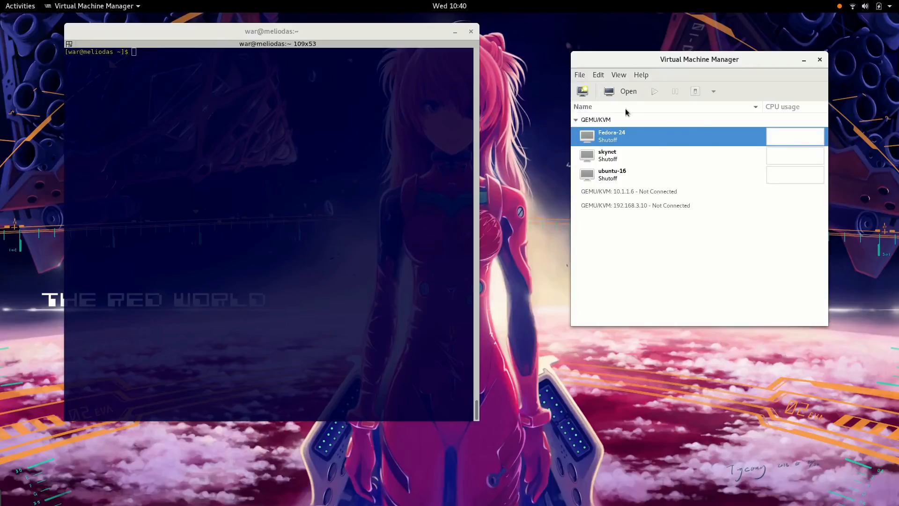
# - Open the console and details window for the stopped Fedora-24 VM
pyautogui.click(627, 92)
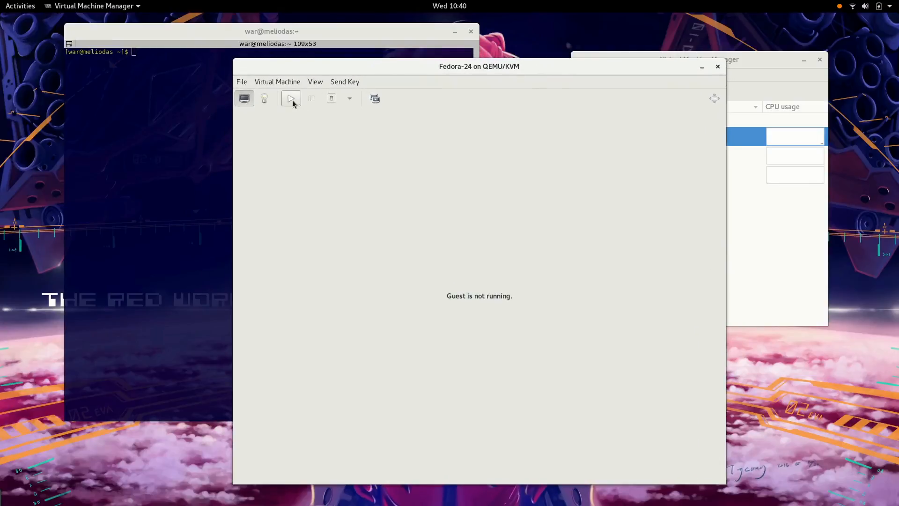
# - Start the Fedora-24 guest and boot to the LUKS passphrase prompt
pyautogui.click(291, 98)
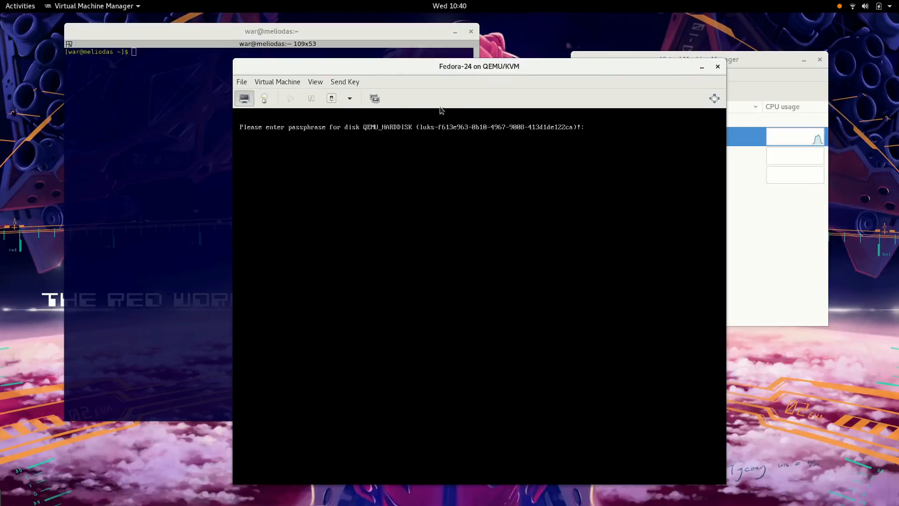
pyautogui.moveTo(444, 71)
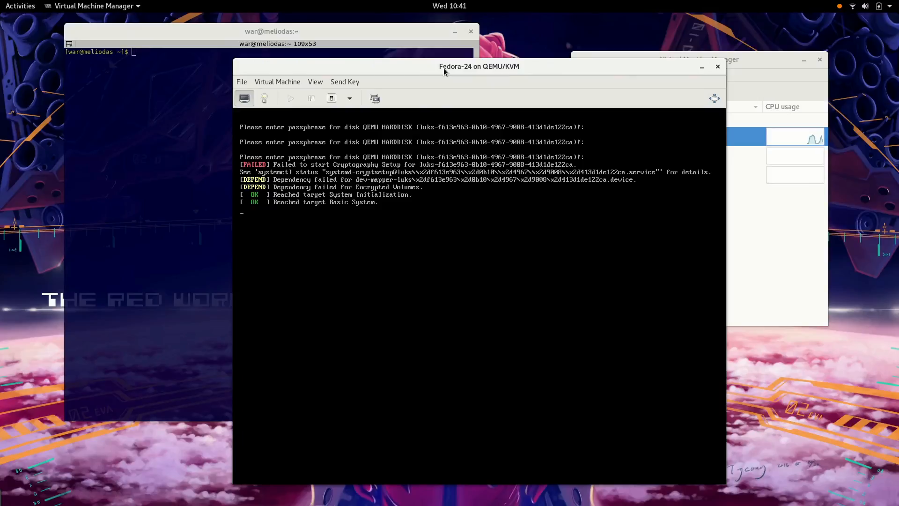
pyautogui.moveTo(377, 170)
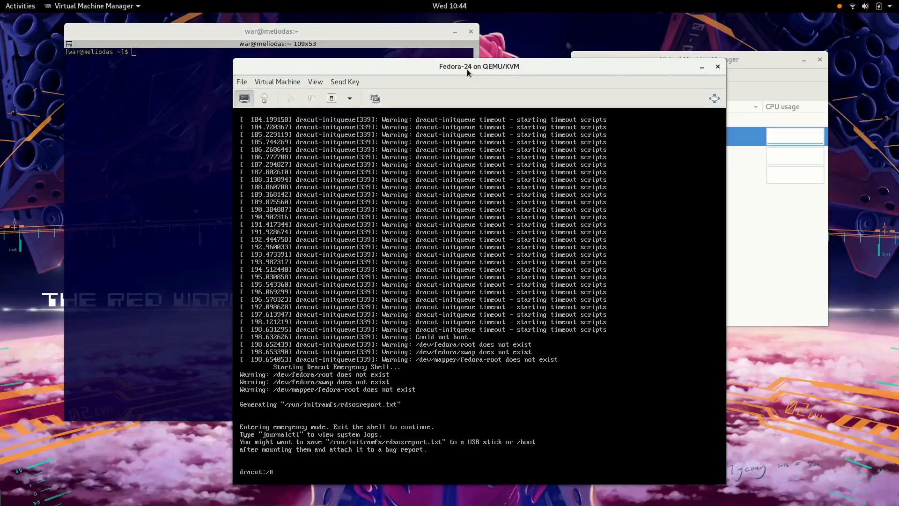
pyautogui.moveTo(463, 111)
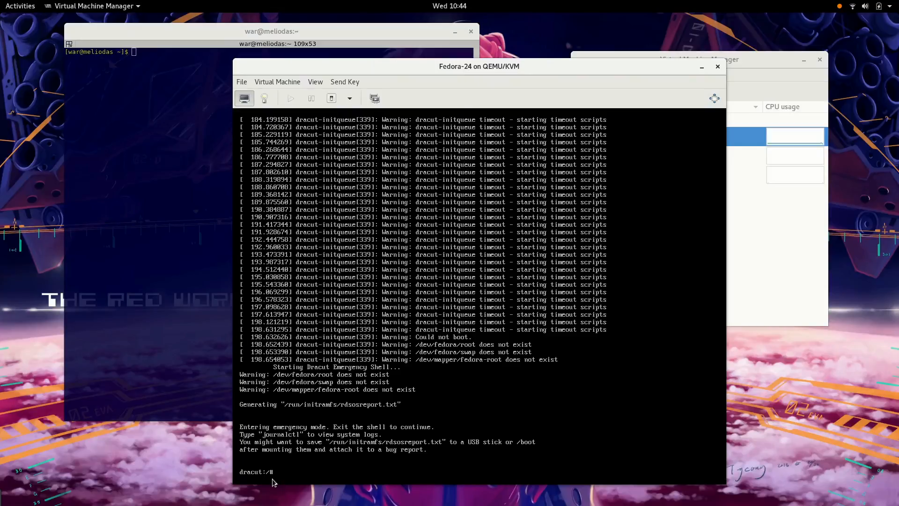
pyautogui.moveTo(351, 340)
pyautogui.write('ip a')
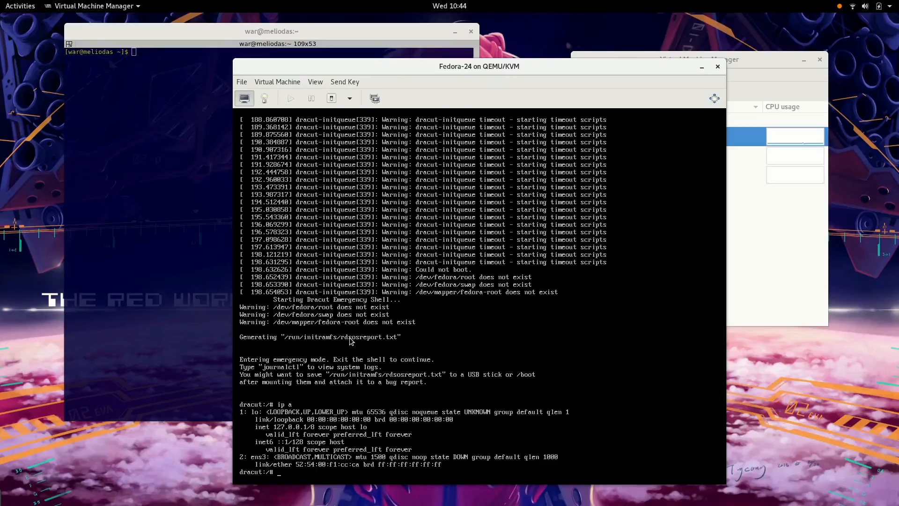
# - Show network interfaces with ip a, then list the current and root (/) directories
pyautogui.write('ls')
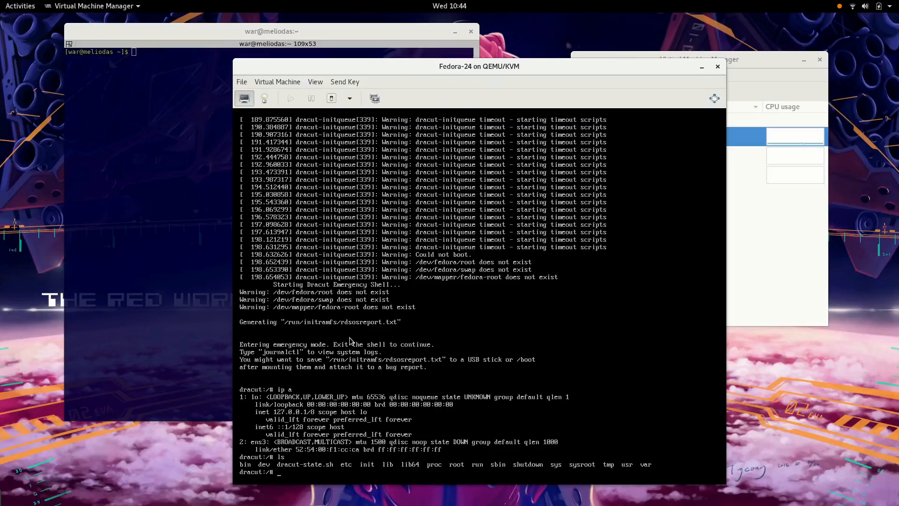
pyautogui.write('cd /')
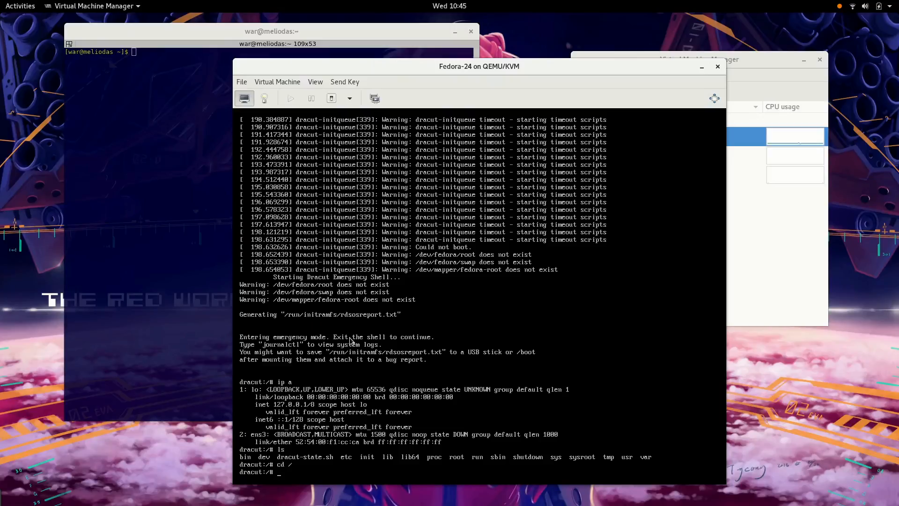
pyautogui.write('ls')
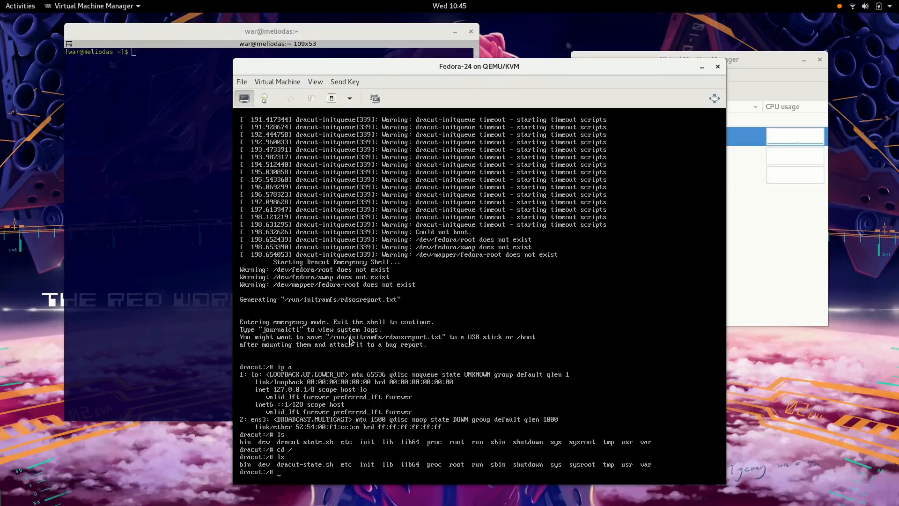
pyautogui.write('ls /dev/sd*')
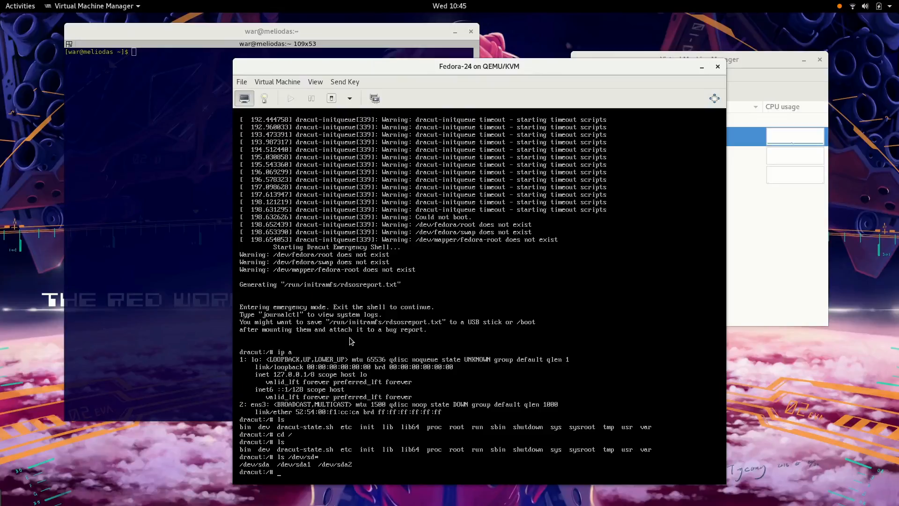
# - Create /tmp/mtn, mount /dev/sda1 there, and list its boot files
pyautogui.write('mou')
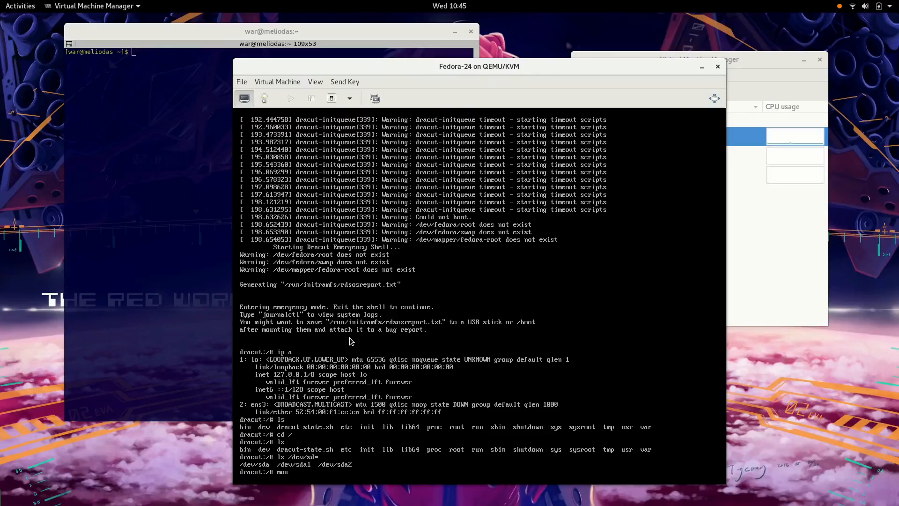
pyautogui.write('kdir /tmp/mtn')
pyautogui.write('ls')
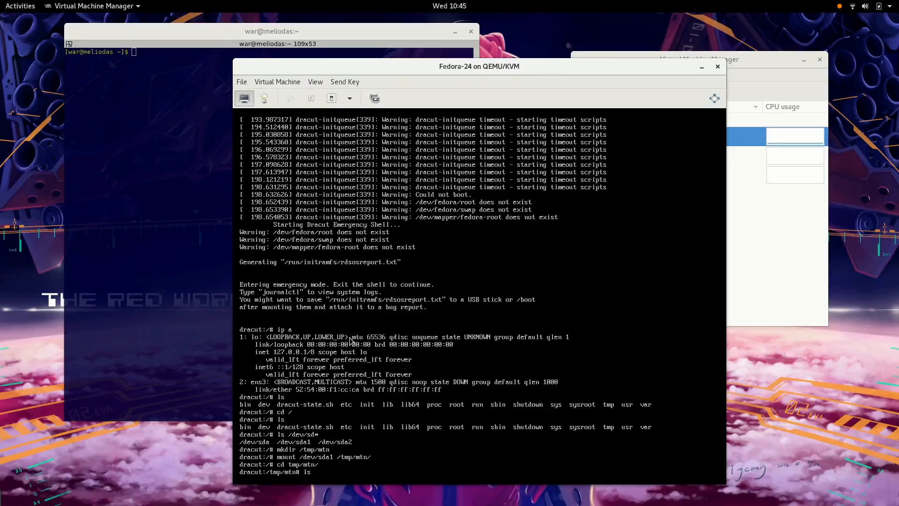
pyautogui.press('Return')
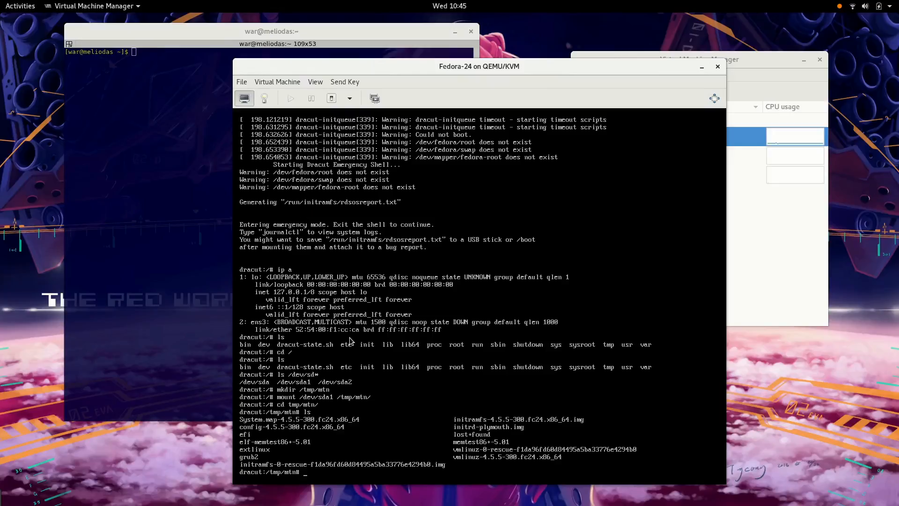
pyautogui.moveTo(281, 470)
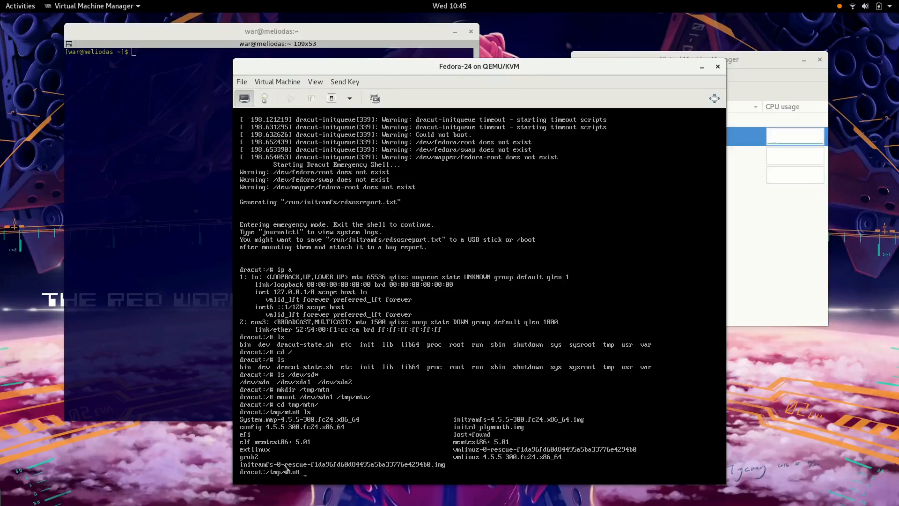
pyautogui.moveTo(425, 385)
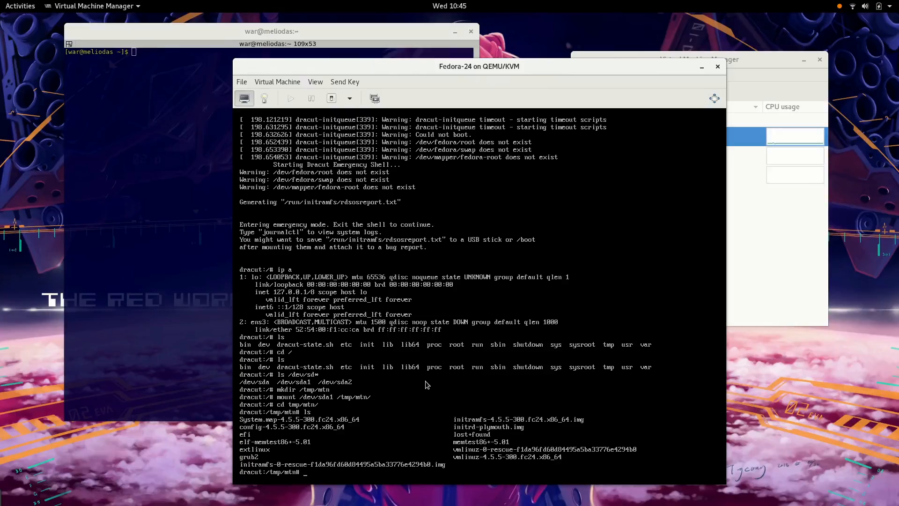
# - View grub.cfg in the grub2 folder and rename it to grub.cfg.old
pyautogui.write('cd  grub2/')
pyautogui.write('cat g')
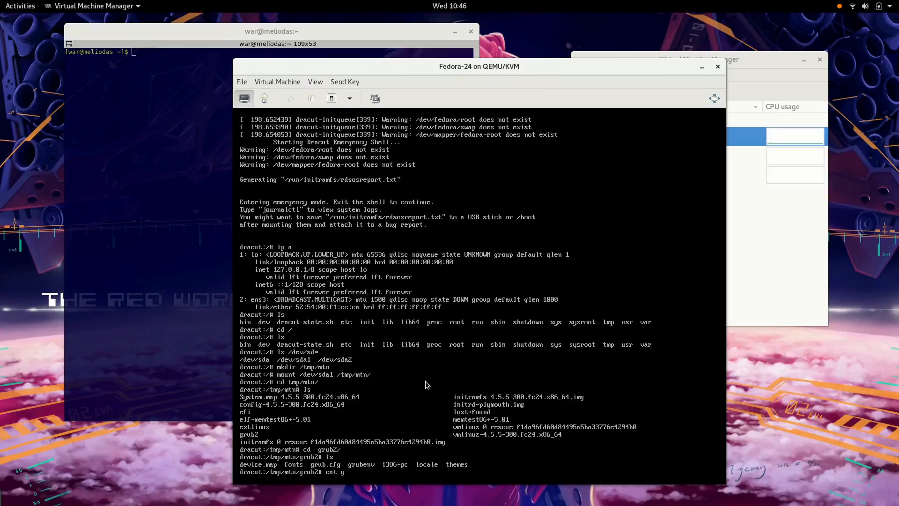
pyautogui.press('Return')
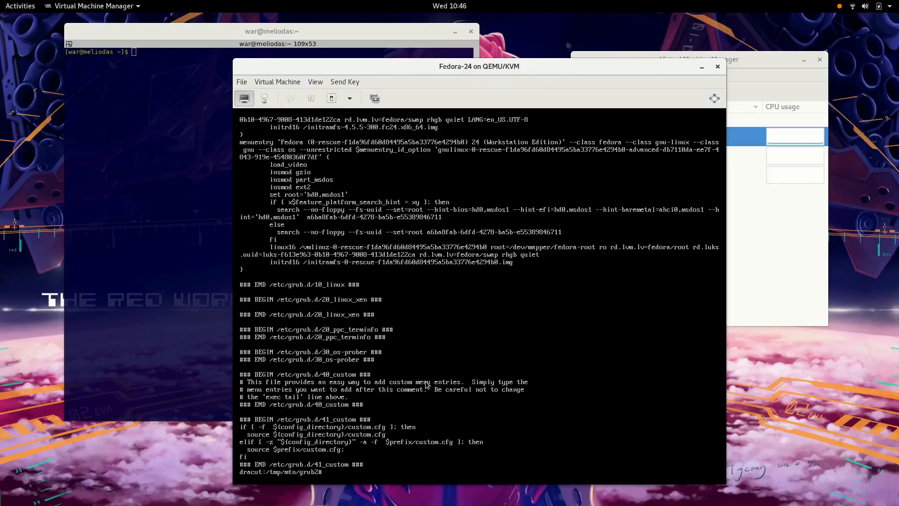
pyautogui.write('ls')
pyautogui.write('mv grub.cfg grub.c')
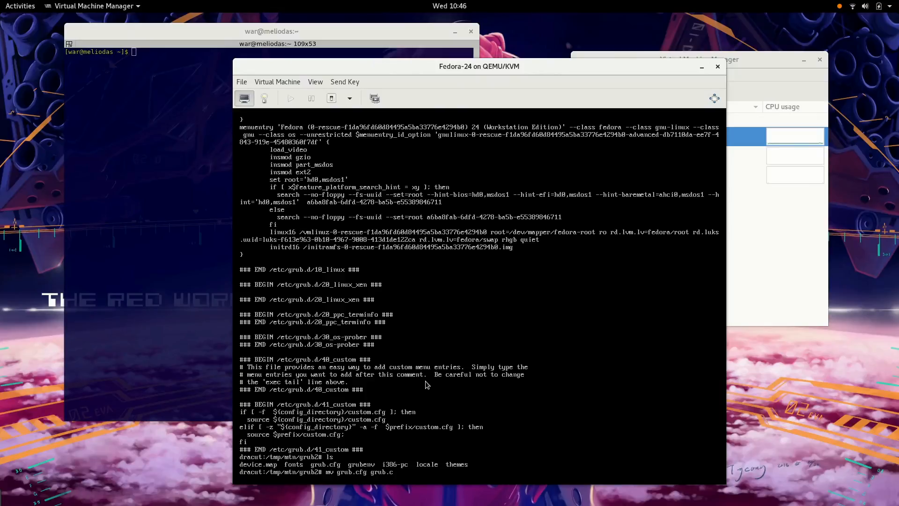
pyautogui.write('fg.old')
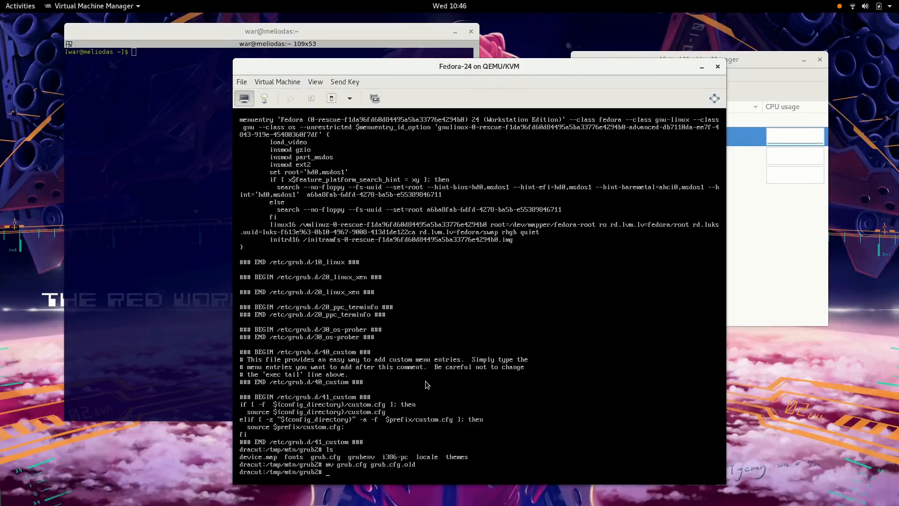
# - Confirm the rename, restore the grub.cfg name, and unmount /tmp/mtn
pyautogui.press('Return')
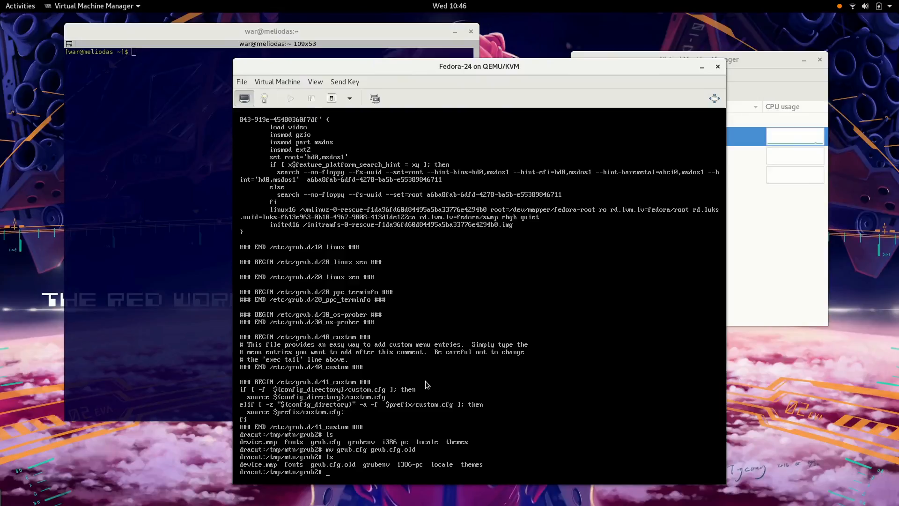
pyautogui.write('mv grub.cfg.old grub.cfg')
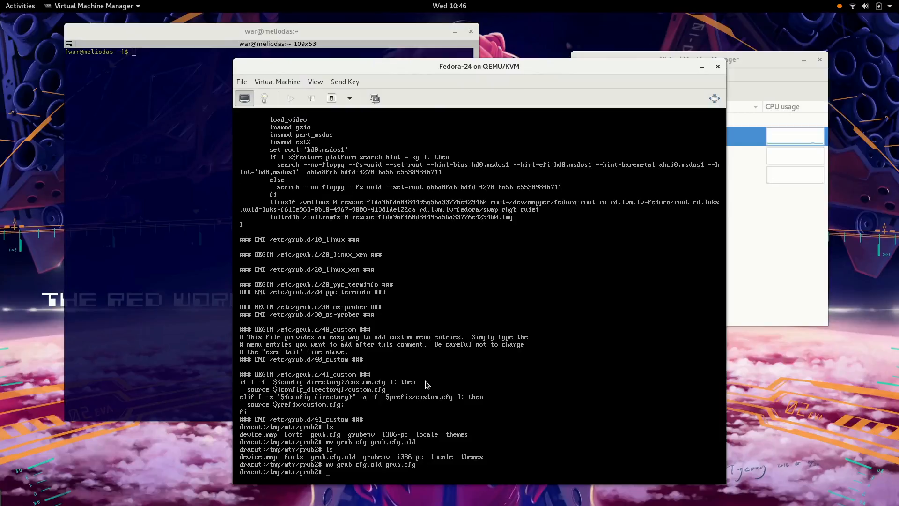
pyautogui.write('cd ..')
pyautogui.write('umount mtn')
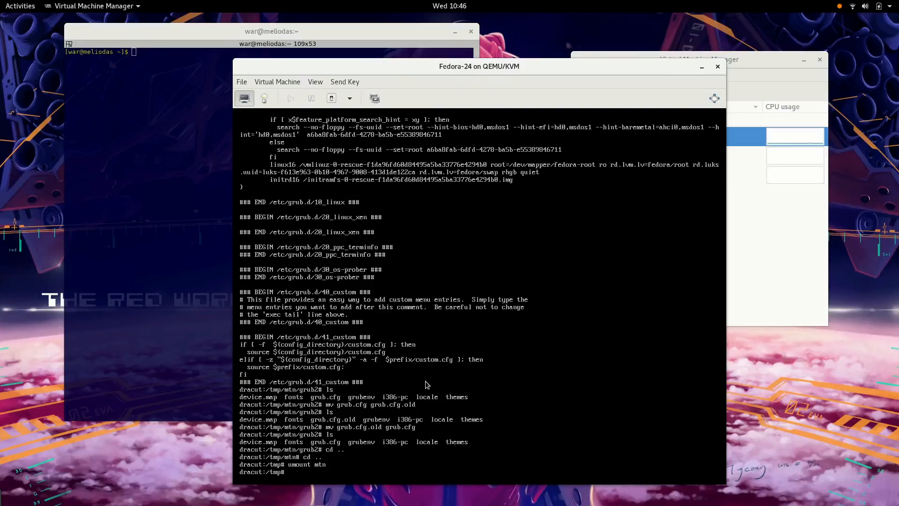
# - List /dev/sda* and try mounting /dev/sda2 on mtn, refused as crypto_LUKS
pyautogui.write('ls /dev/sda*')
pyautogui.write('mount /dev/sda2 ./m')
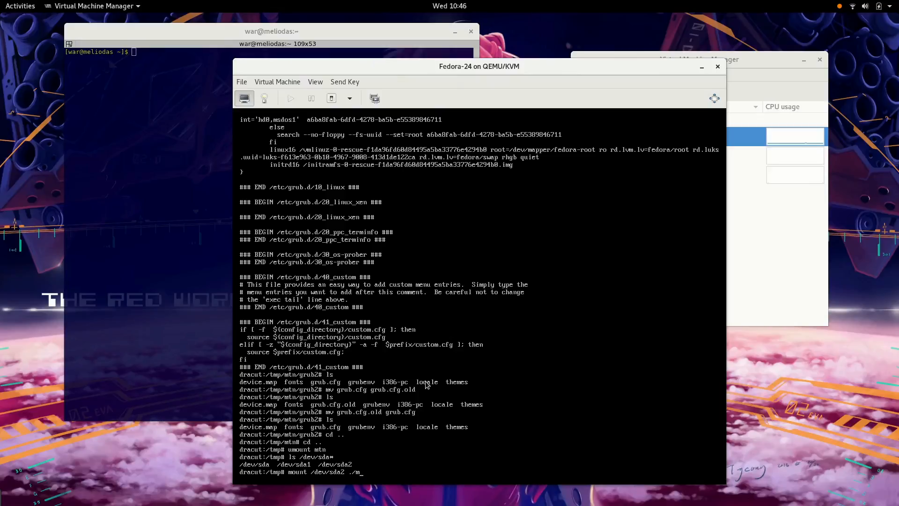
pyautogui.press('Return')
pyautogui.write('n')
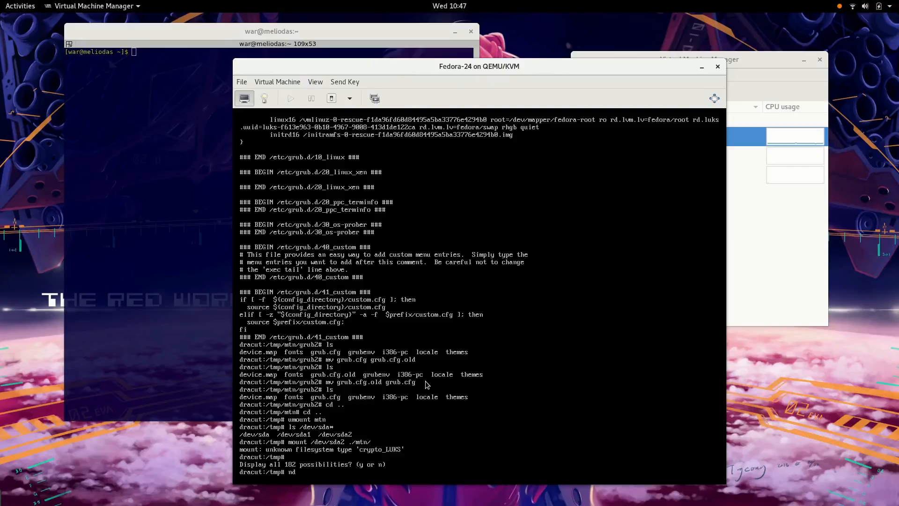
# - Run dd --help, which reports the command is not found
pyautogui.write('dd --help')
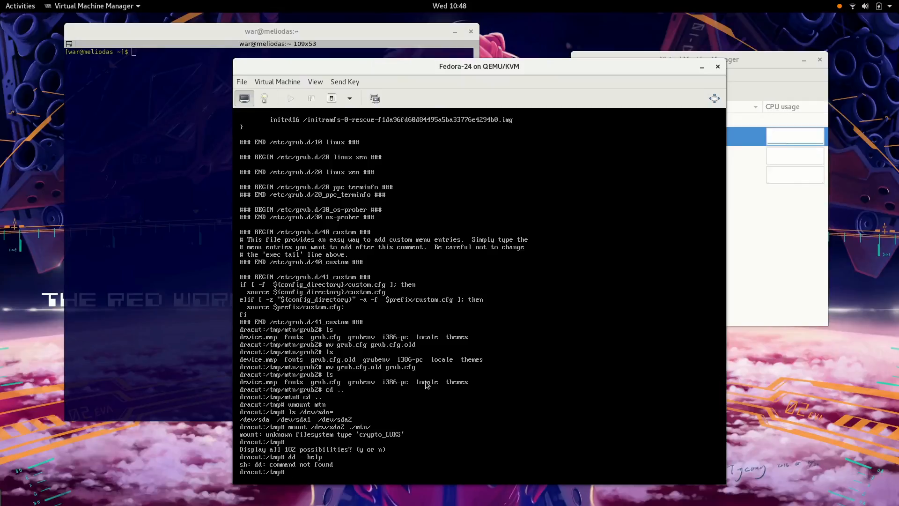
pyautogui.moveTo(462, 67)
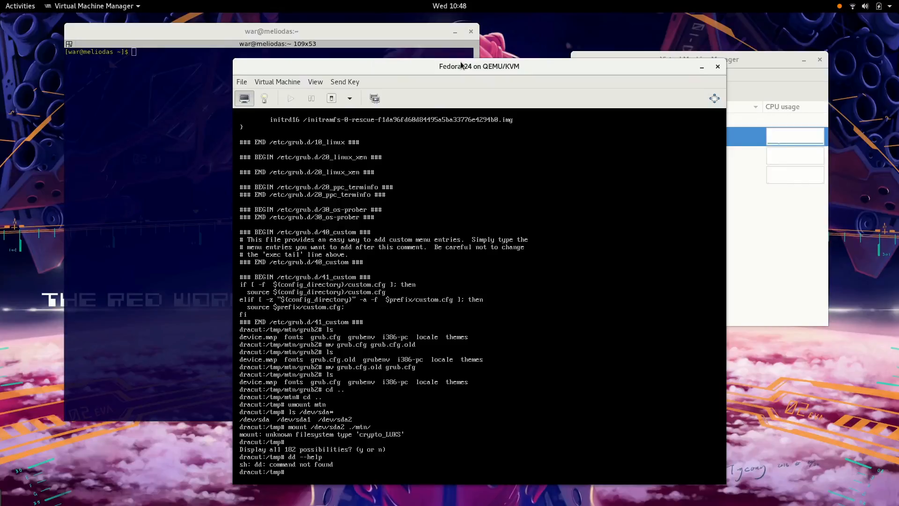
pyautogui.moveTo(460, 67)
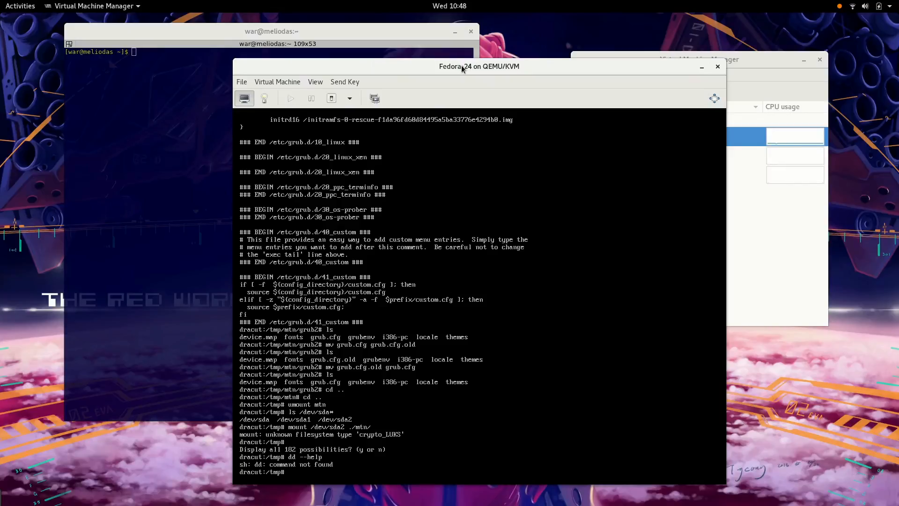